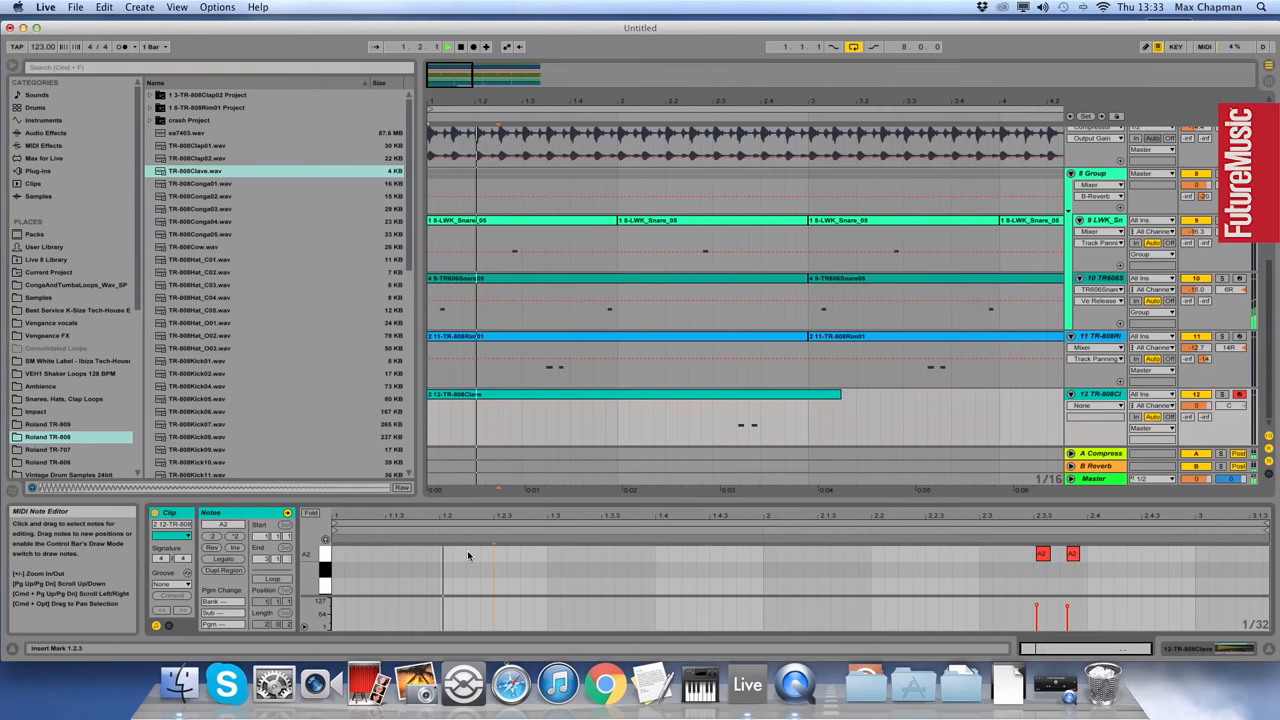
- Draw an A2 clave note at 1.2.3 in the first bar of the clip
click(500, 553)
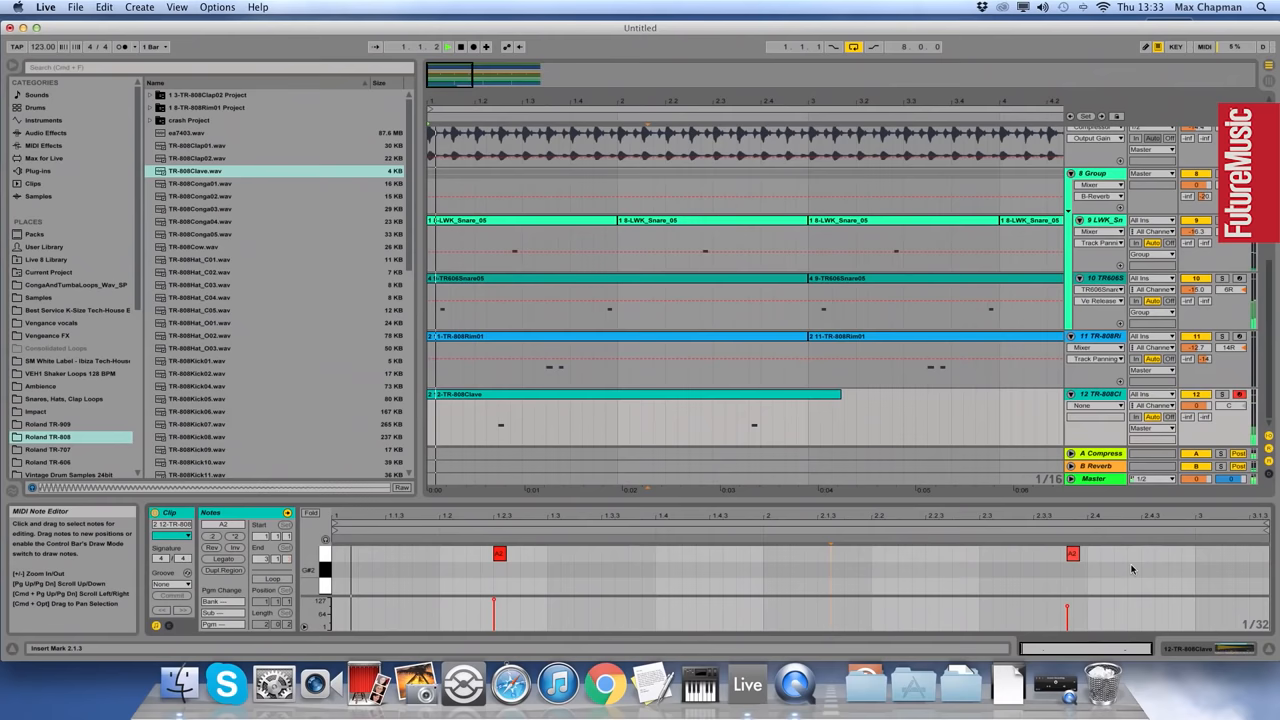
- Select the last clave note near 2.4 and shift it slightly earlier
click(1070, 553)
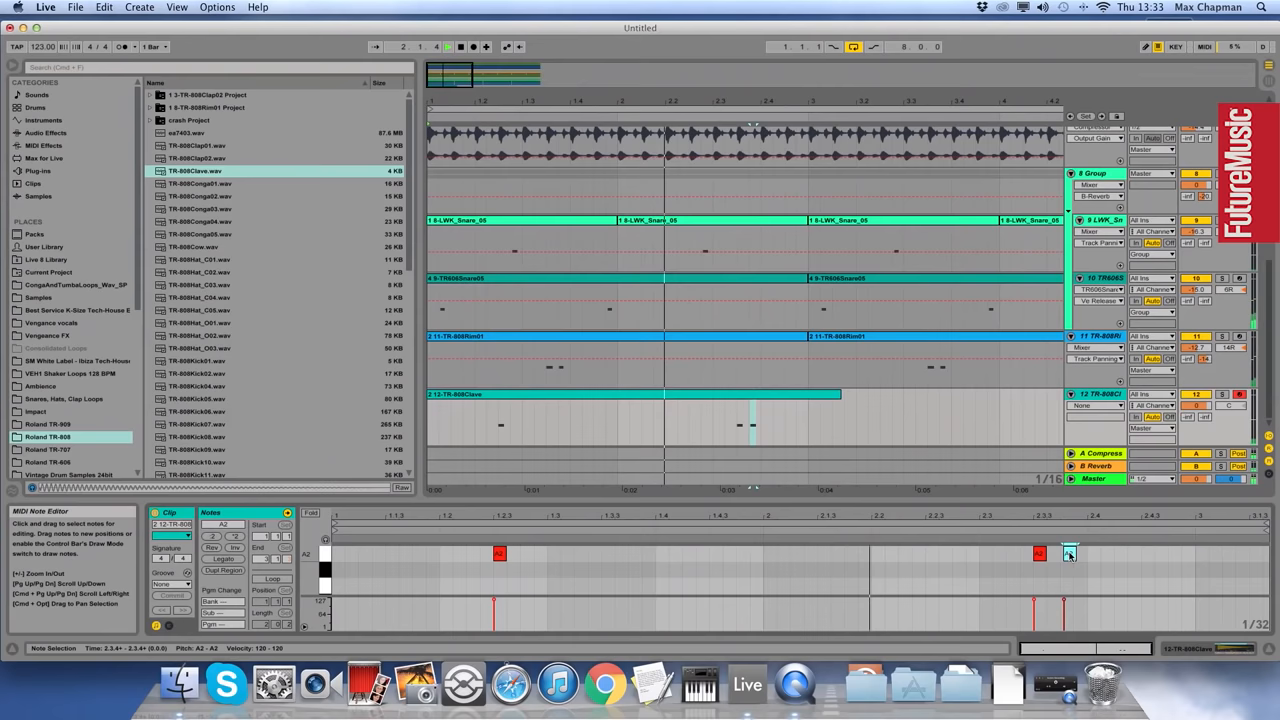
click(1065, 553)
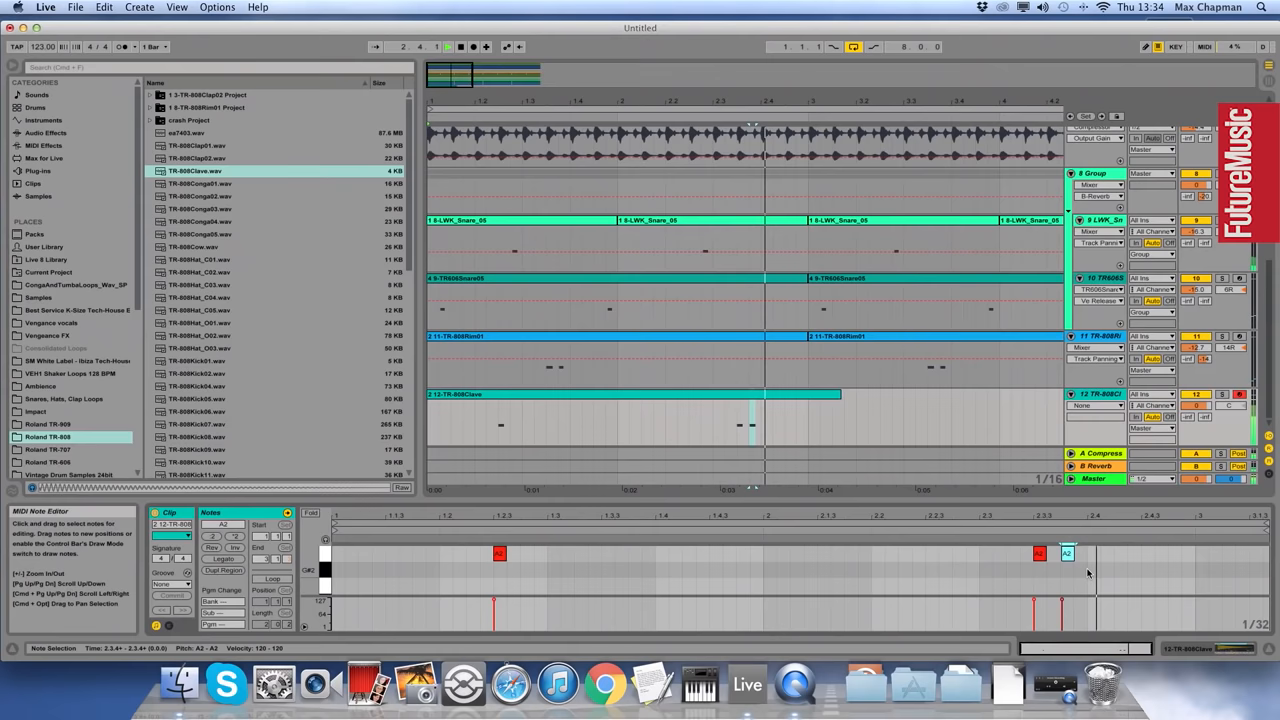